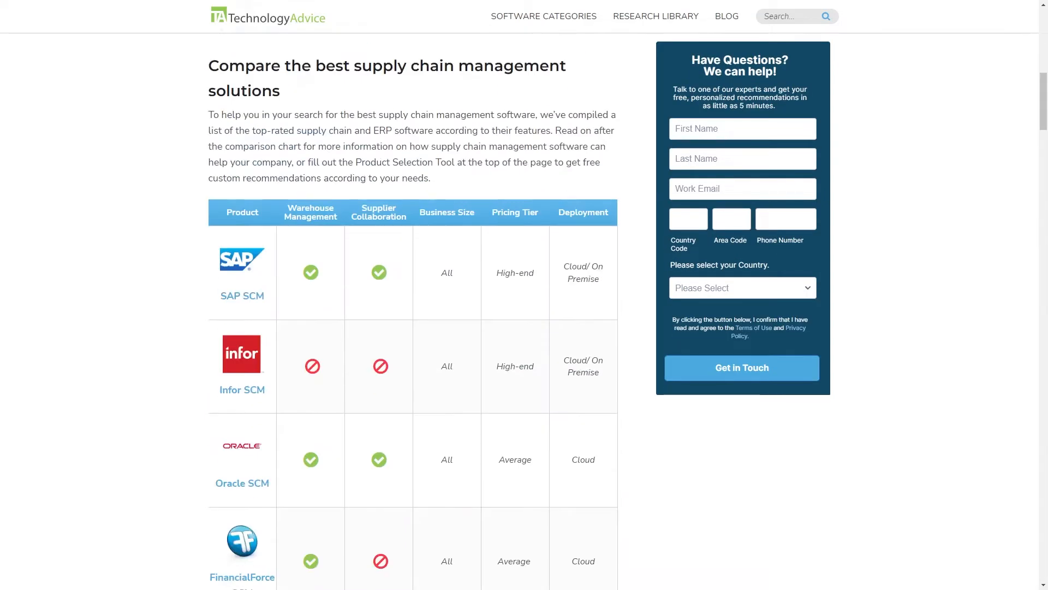
# Connect the QuickBooks add-on from the All Add-ons list to reach setup step 1 of 2.
pyautogui.scroll(-3)
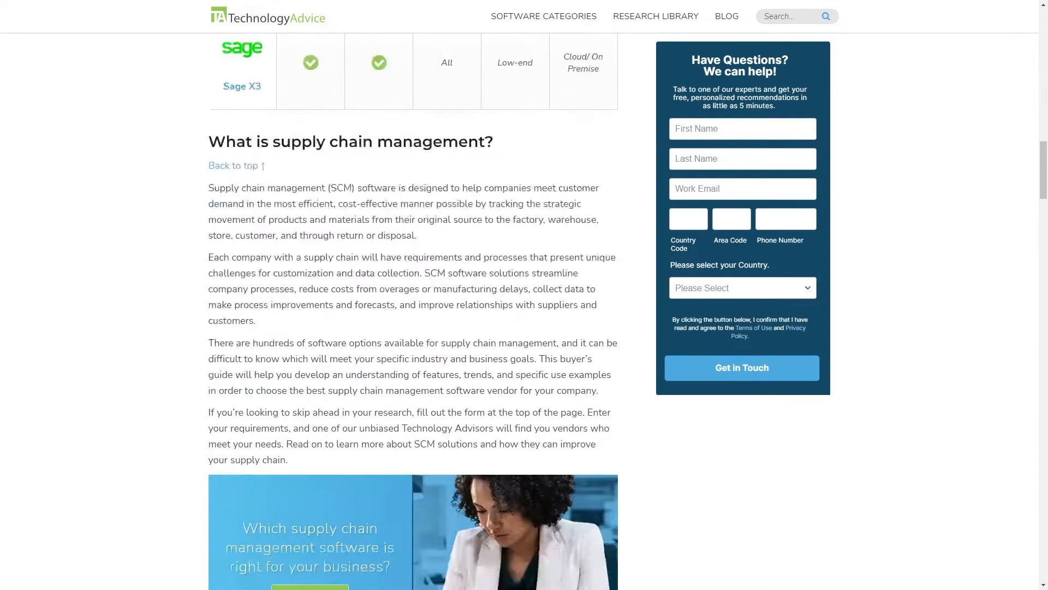
pyautogui.scroll(-3)
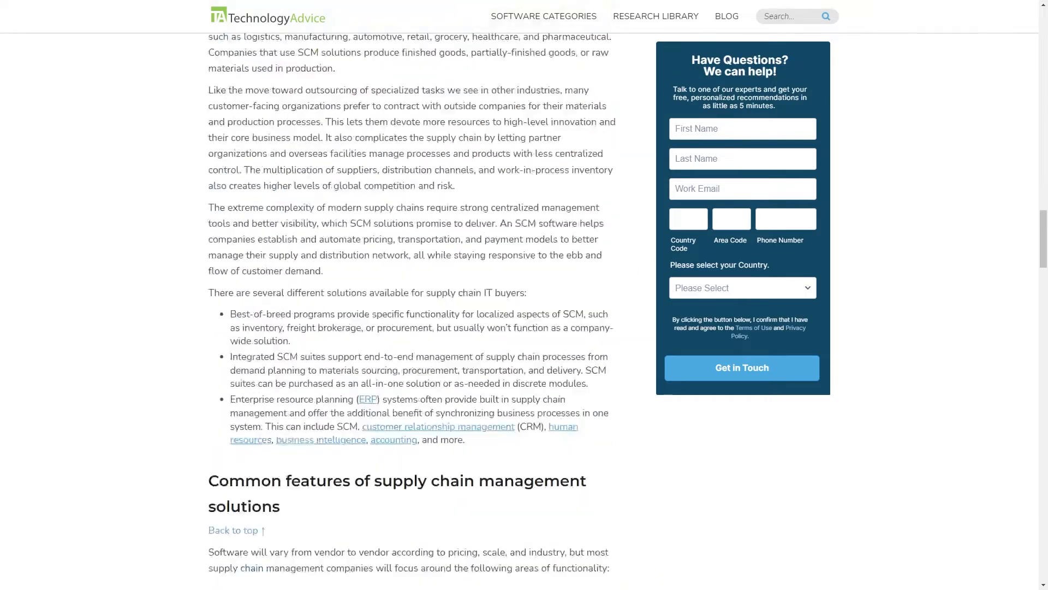
pyautogui.scroll(-3)
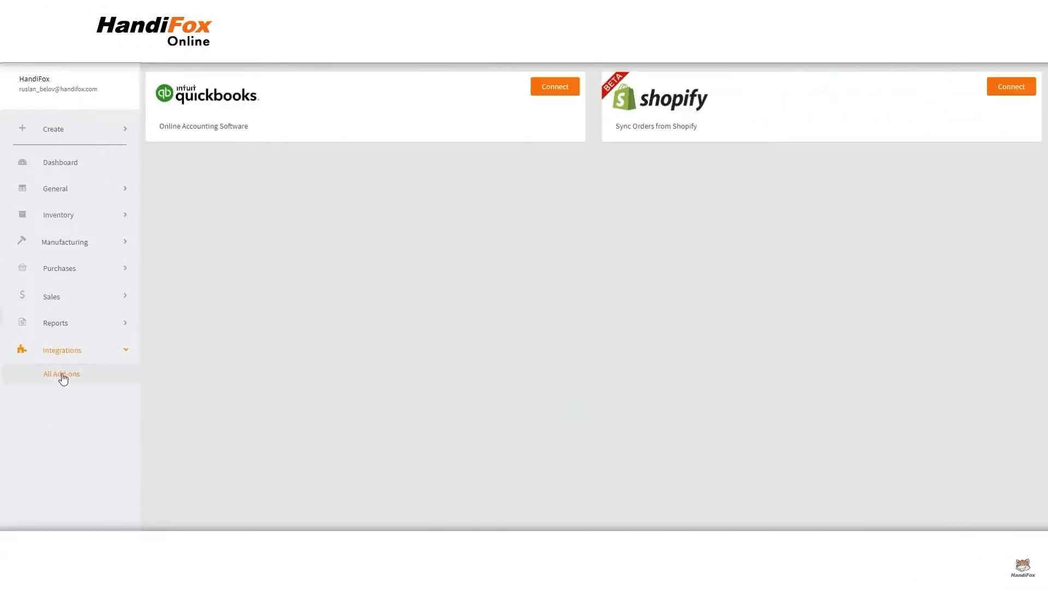
pyautogui.click(553, 86)
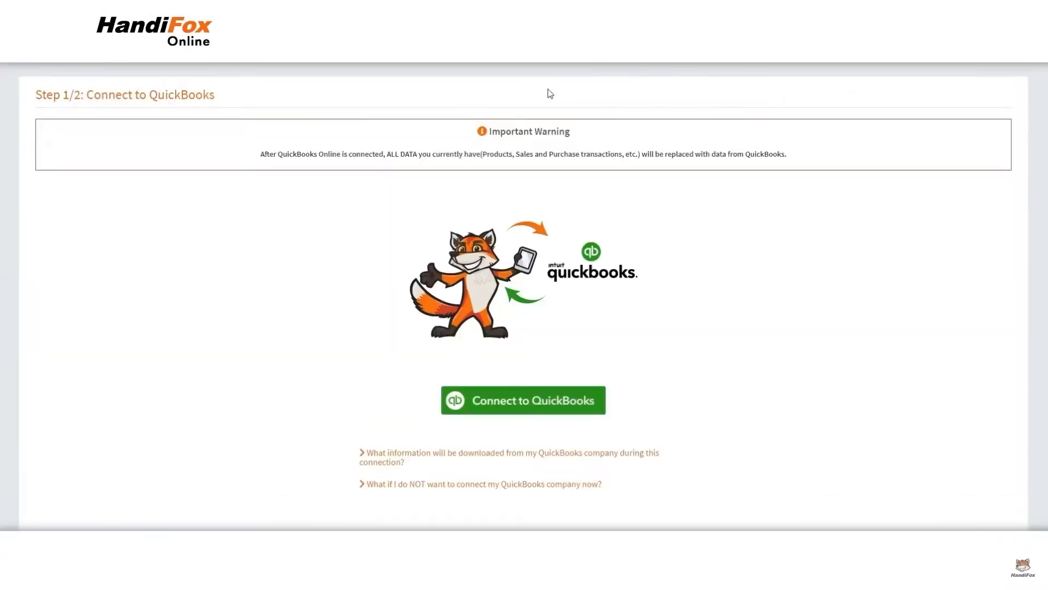